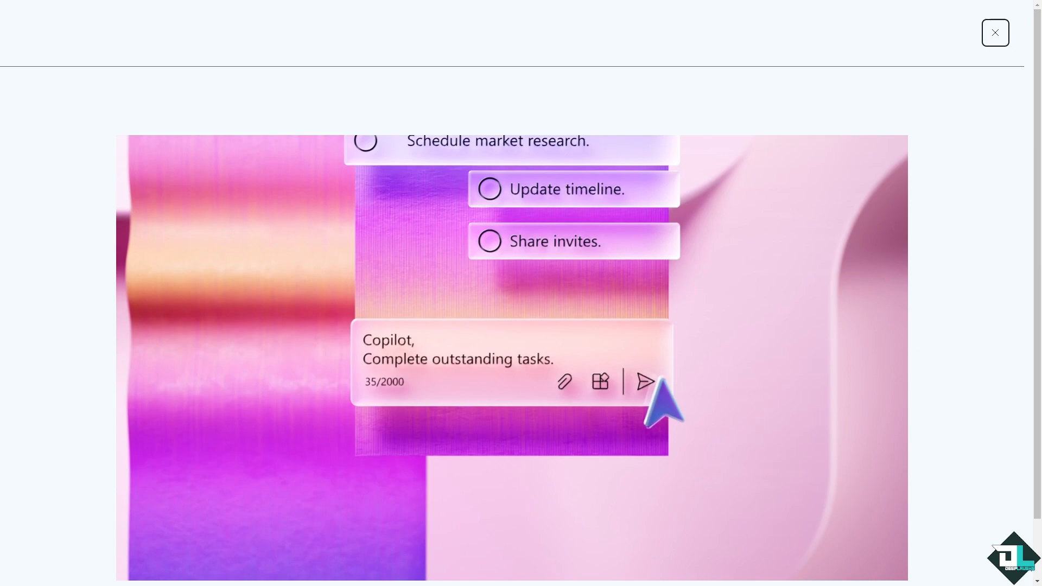
- Dismiss the introductory promo video overlay to reveal the Planner product page
left_click(643, 381)
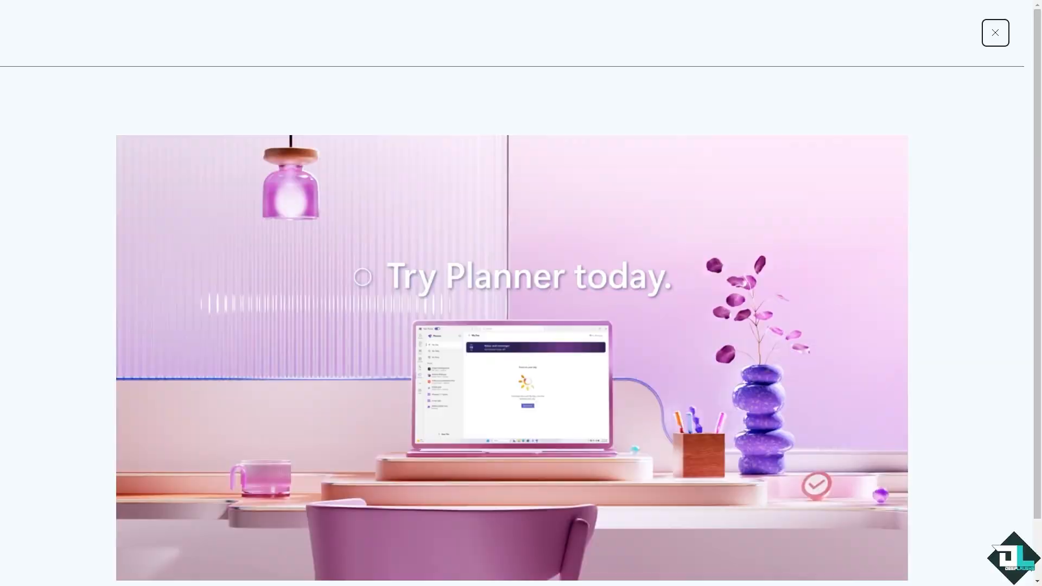
left_click(996, 31)
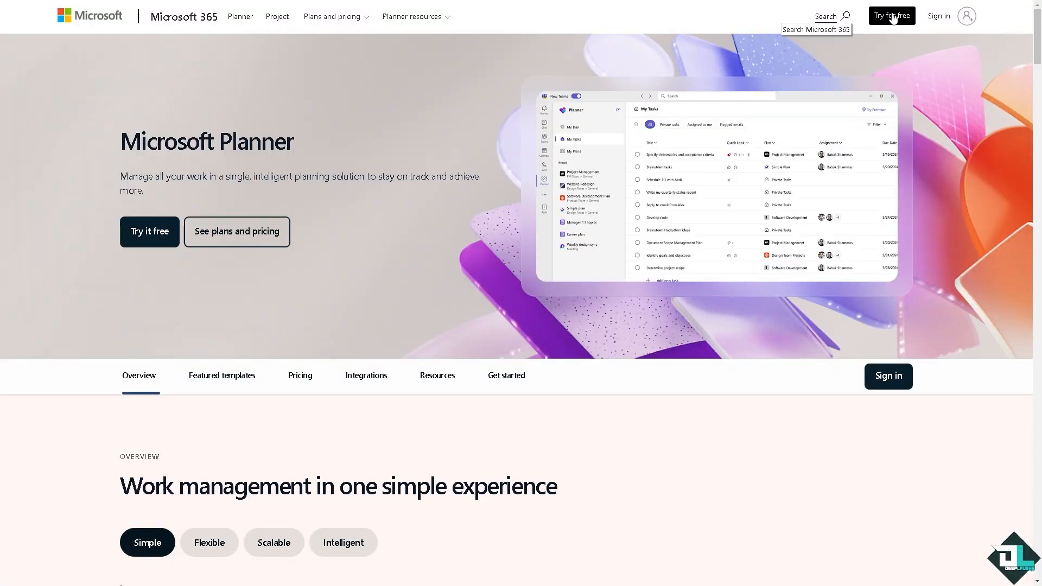
mouse_move(337, 260)
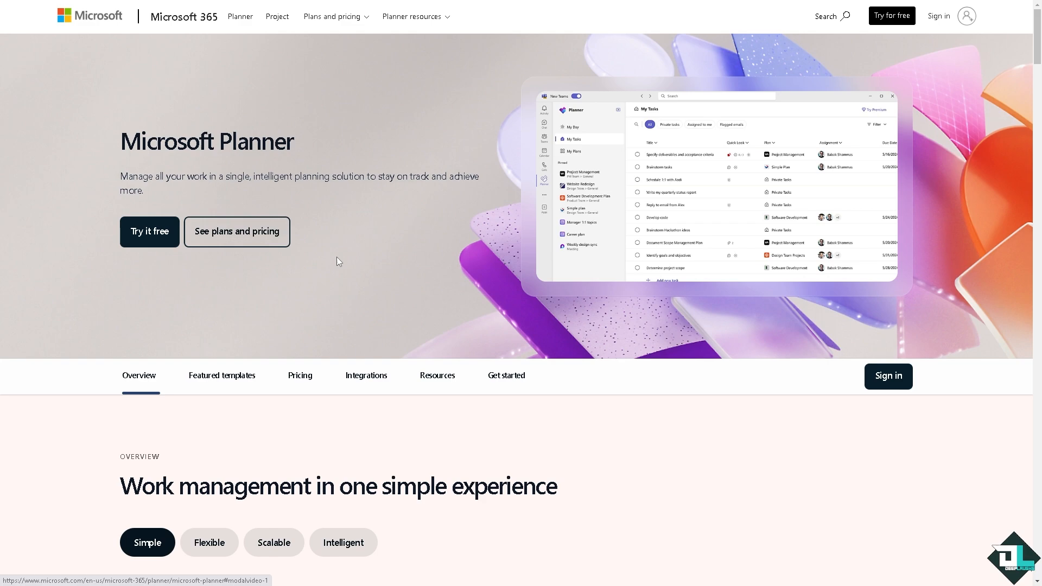
mouse_move(166, 280)
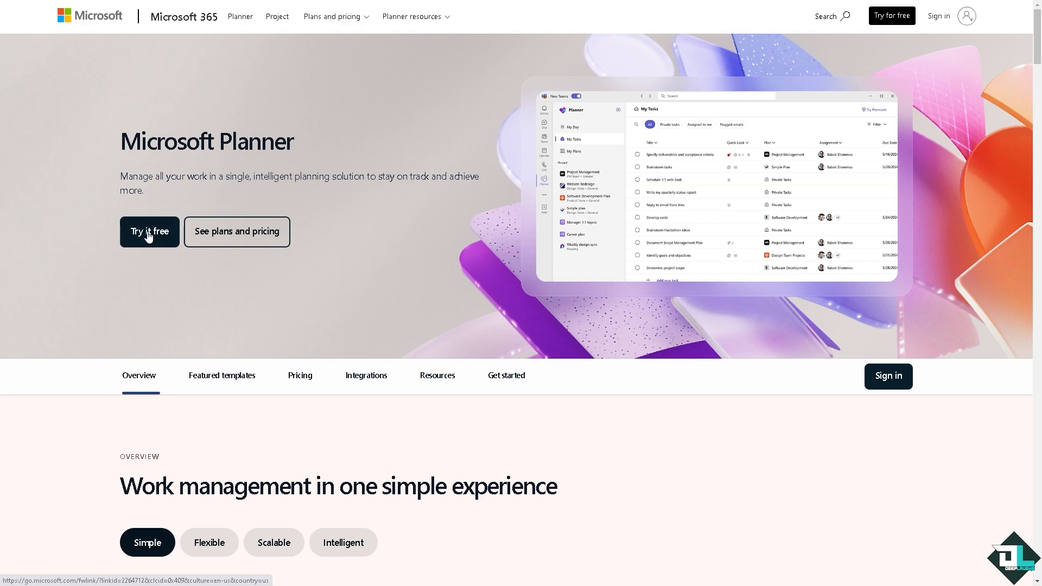
- Start the free Planner trial and sign in to reach the My Day view
left_click(149, 232)
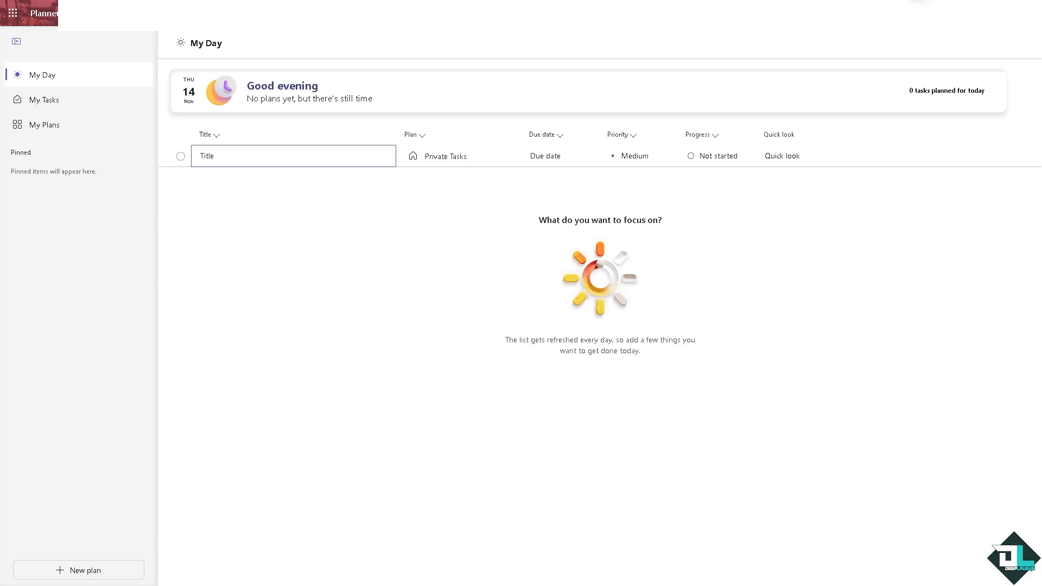
mouse_move(101, 177)
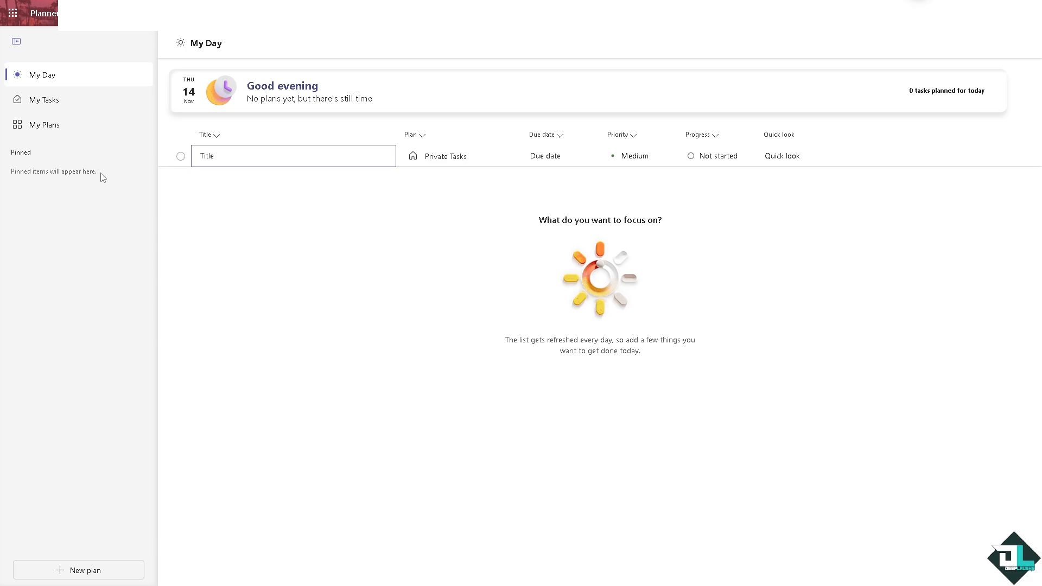
mouse_move(76, 124)
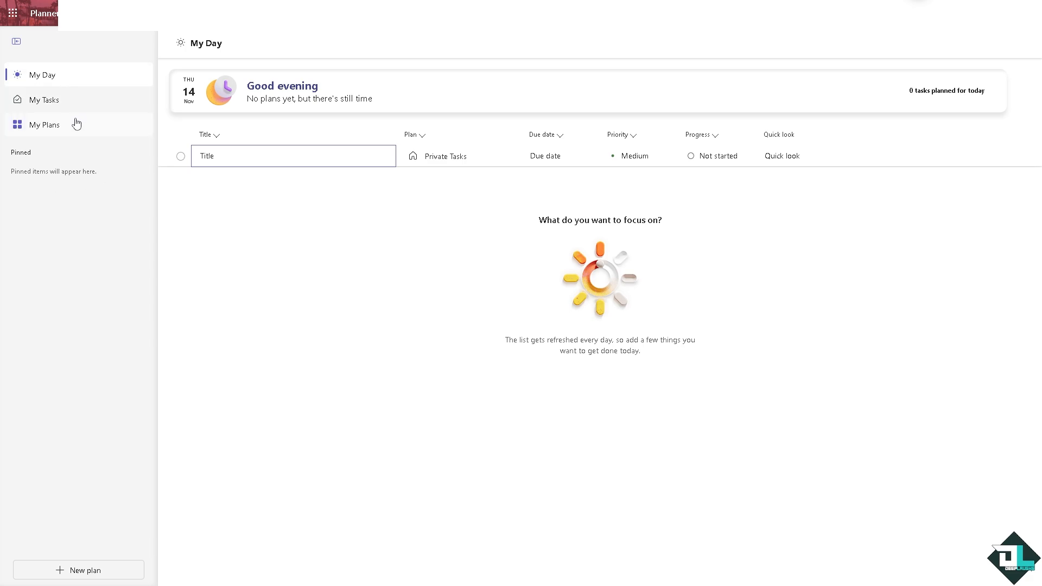
mouse_move(43, 125)
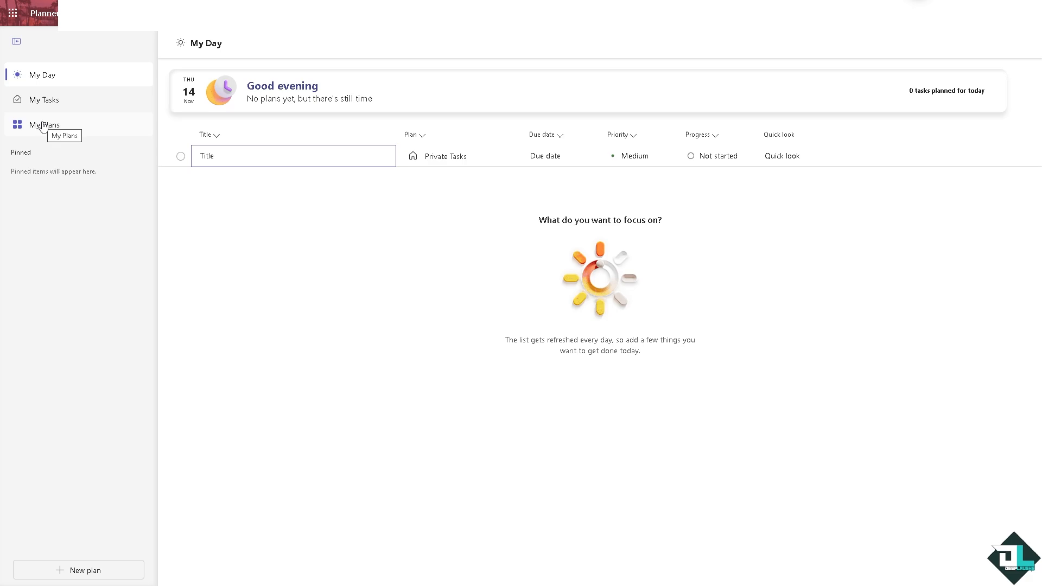
- From My Plans, open the 'How to Share Microsoft Planner With External Users' plan in Board view
left_click(44, 125)
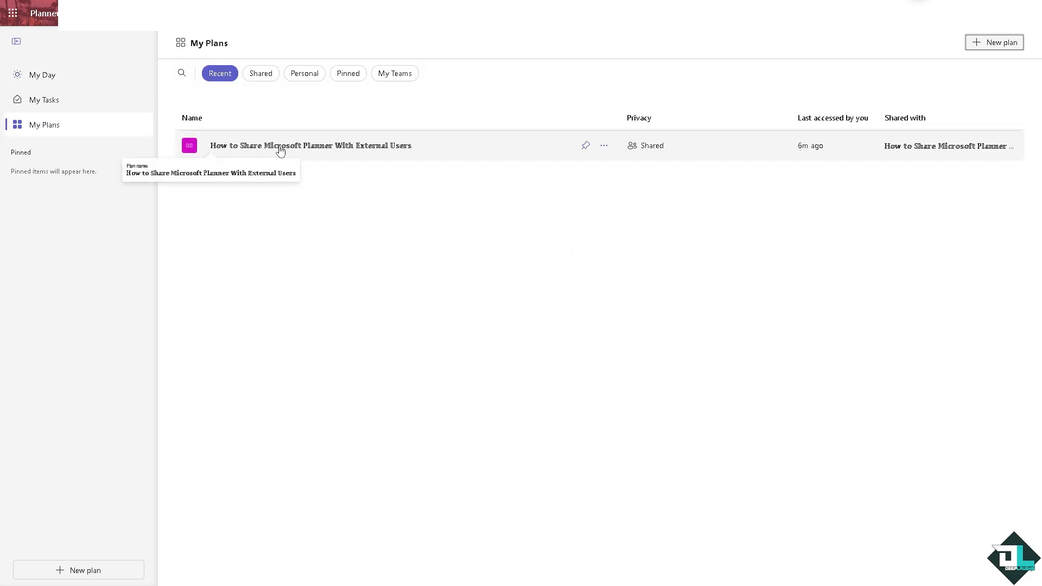
left_click(311, 144)
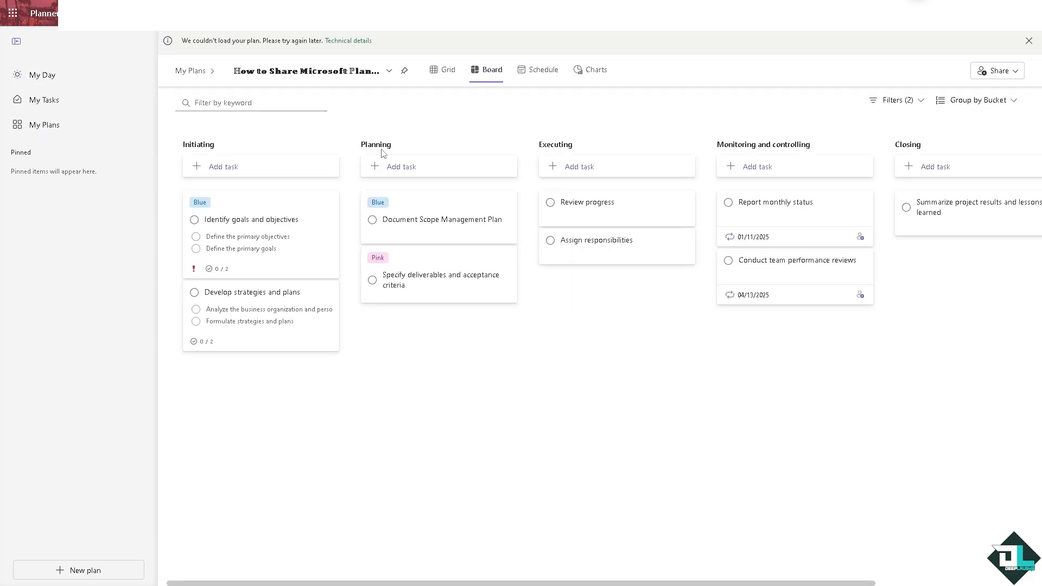
- From Plan settings' Group section, choose Delete this plan to bring up the deletion warning
left_click(306, 72)
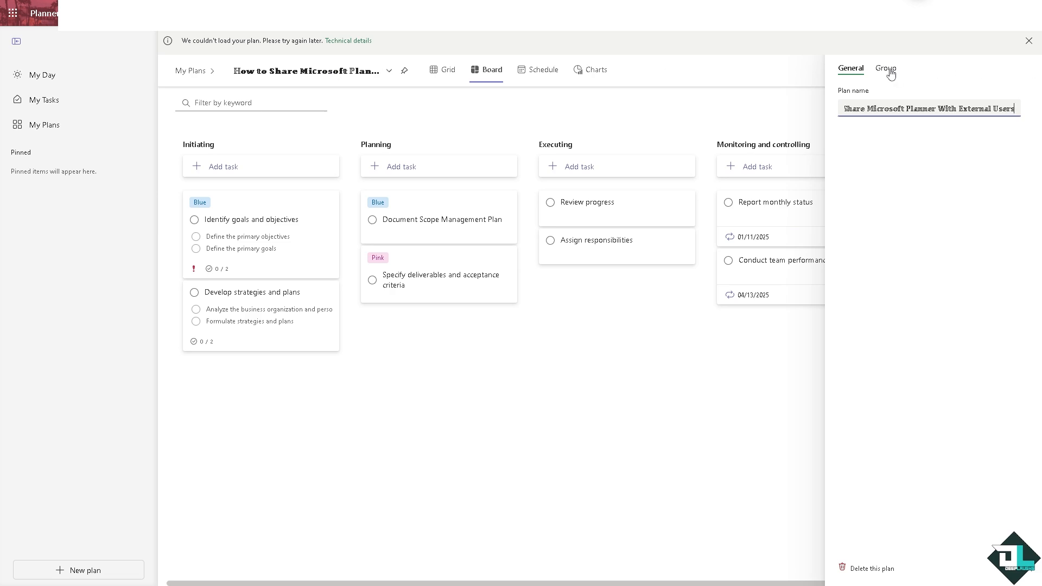
left_click(886, 67)
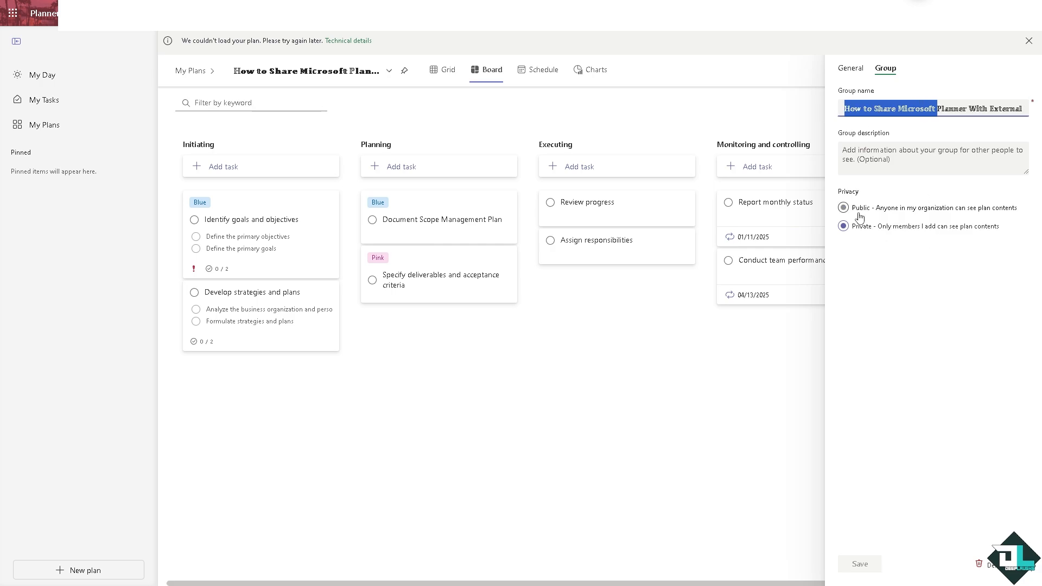
left_click(844, 225)
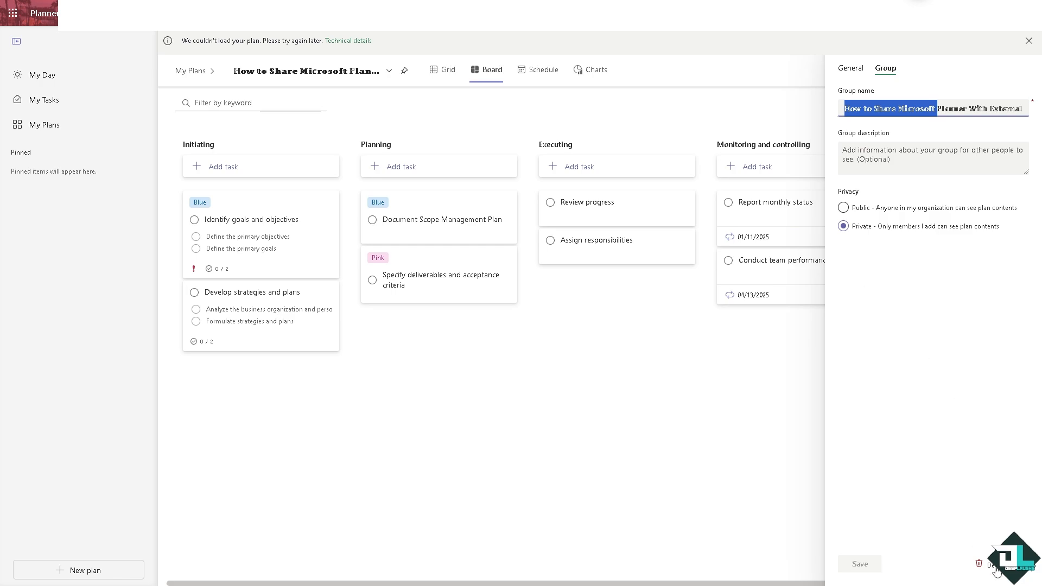
left_click(984, 564)
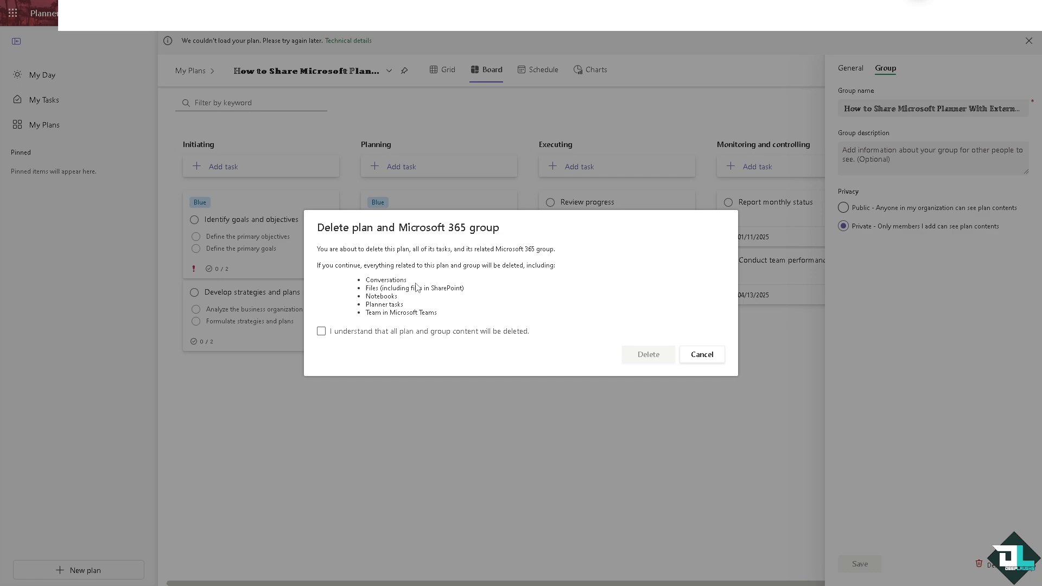
mouse_move(470, 262)
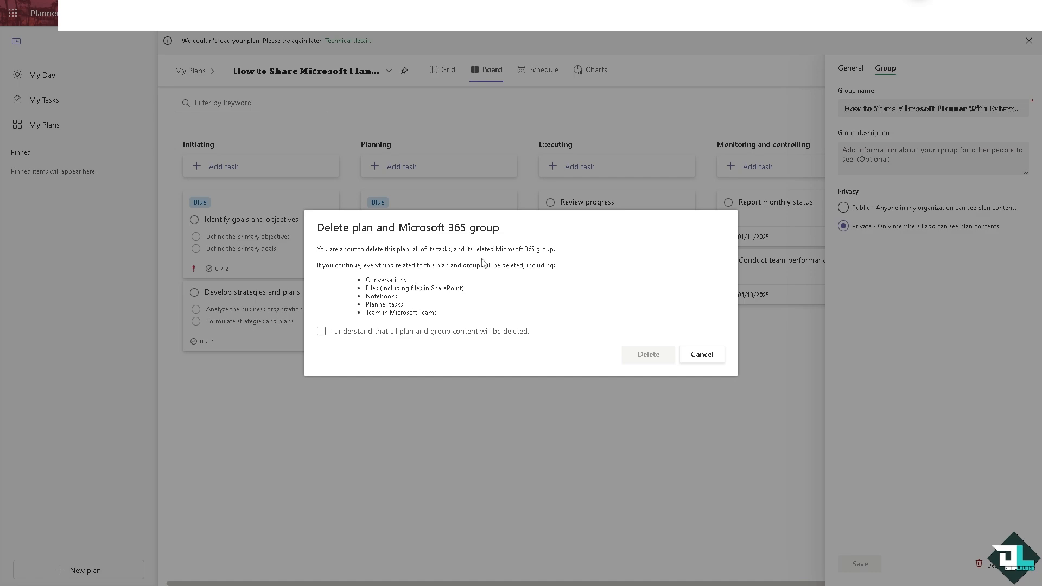
mouse_move(503, 258)
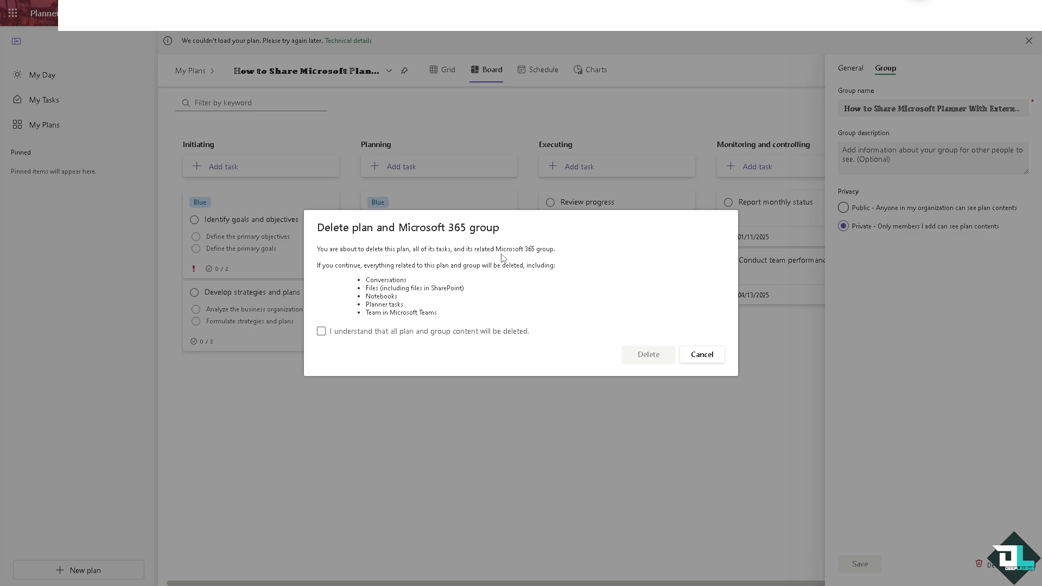
mouse_move(317, 270)
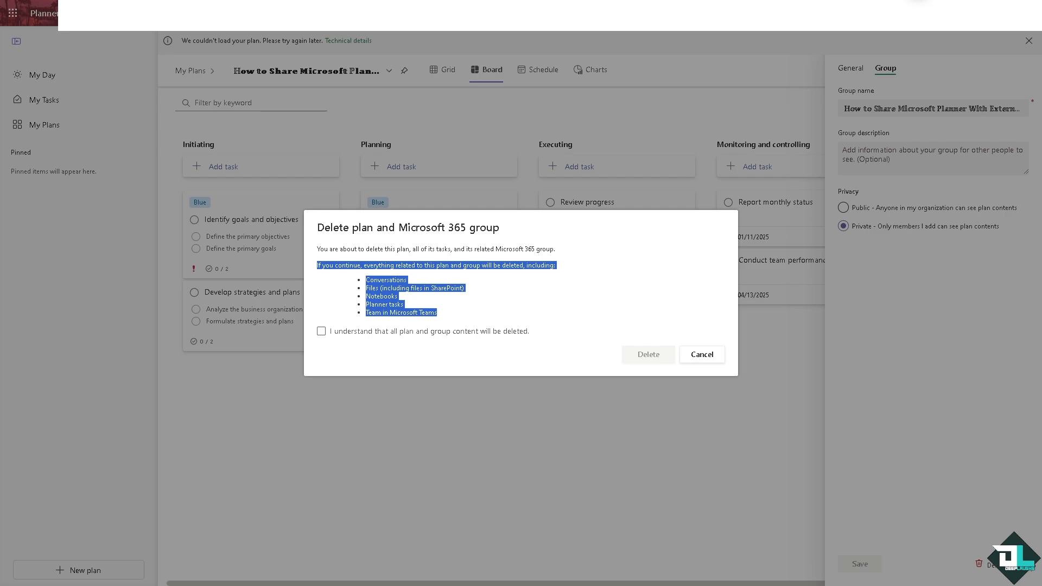
mouse_move(140, 318)
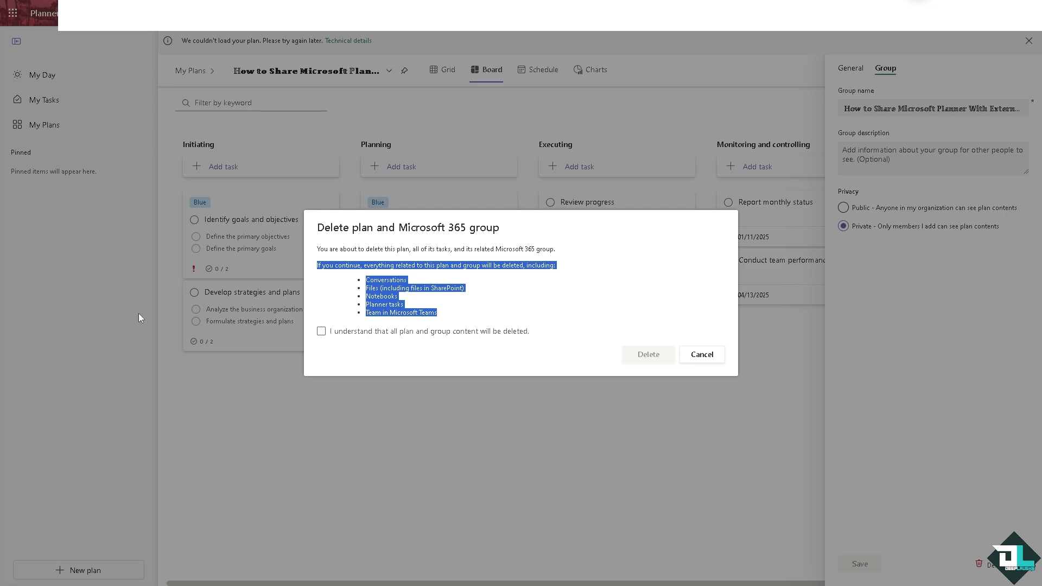
- Tick 'I understand that all plan and group content will be deleted' in the delete dialog
left_click(321, 331)
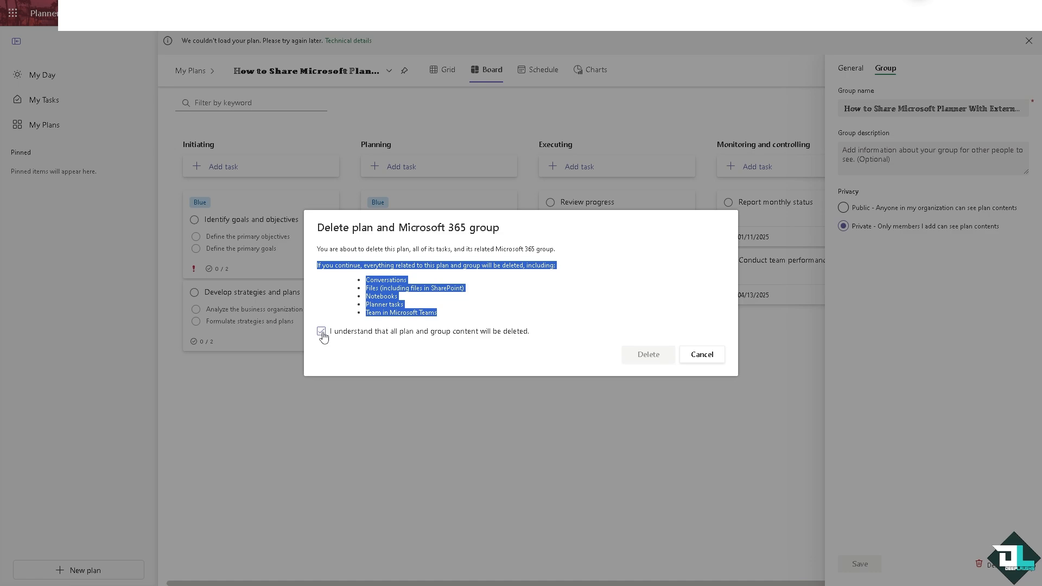
left_click(322, 331)
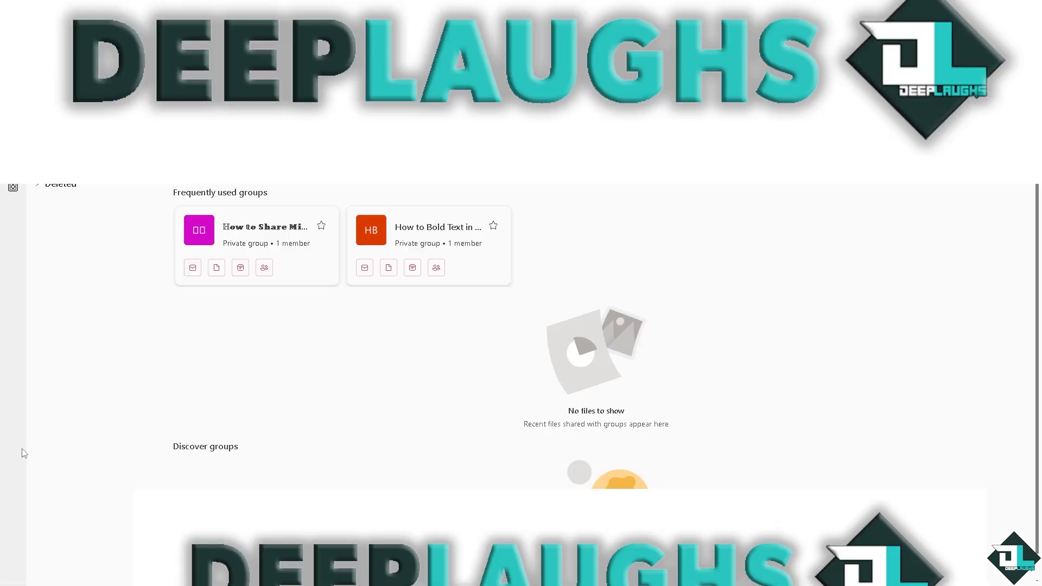
mouse_move(406, 394)
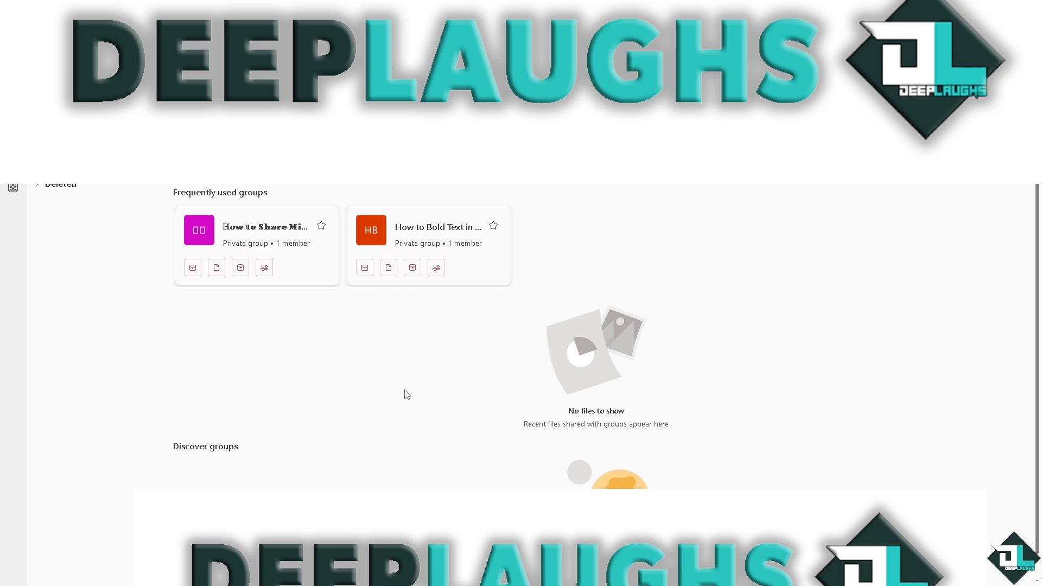
mouse_move(262, 287)
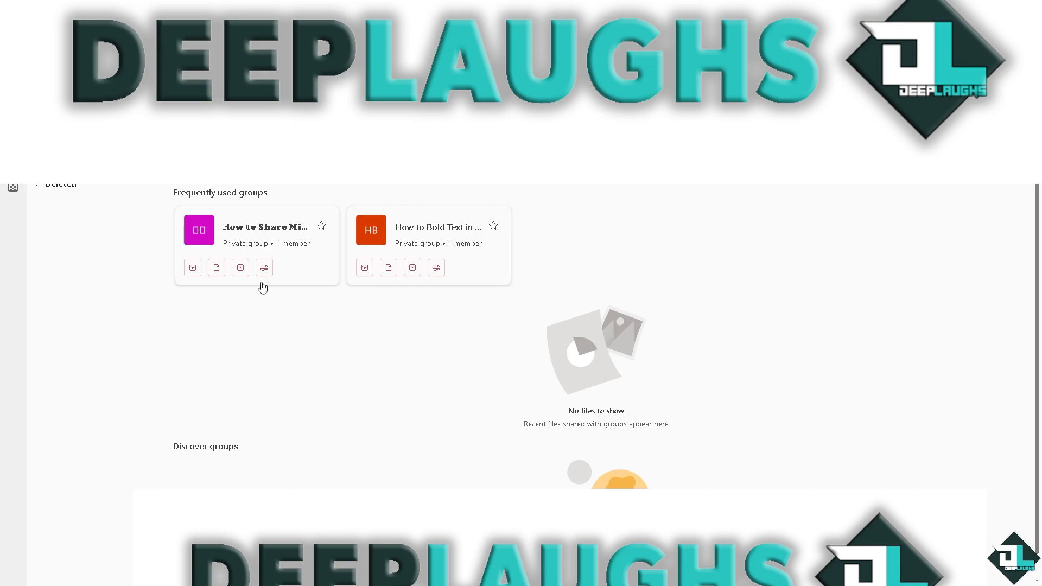
mouse_move(279, 239)
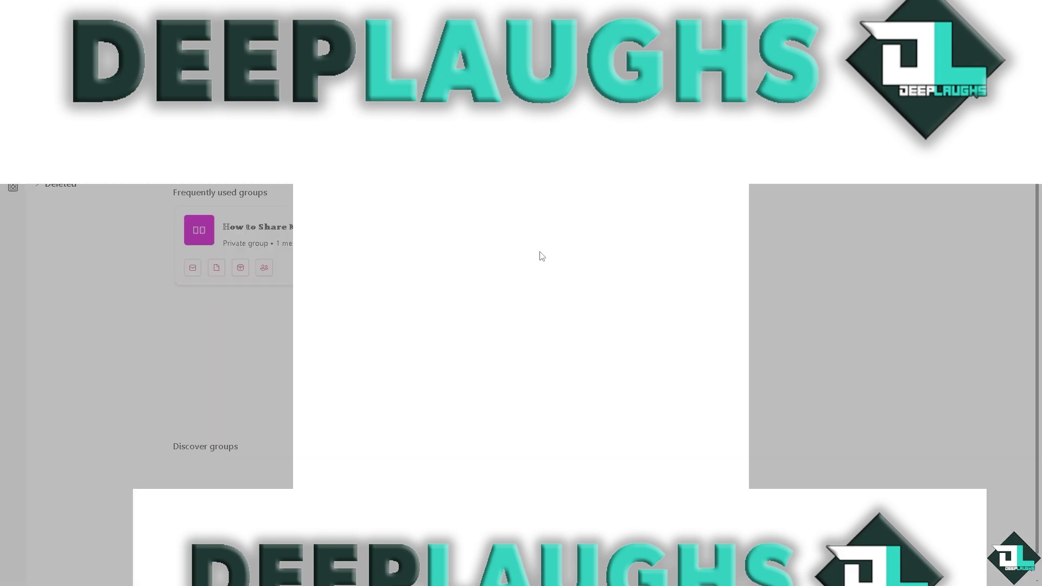
mouse_move(515, 269)
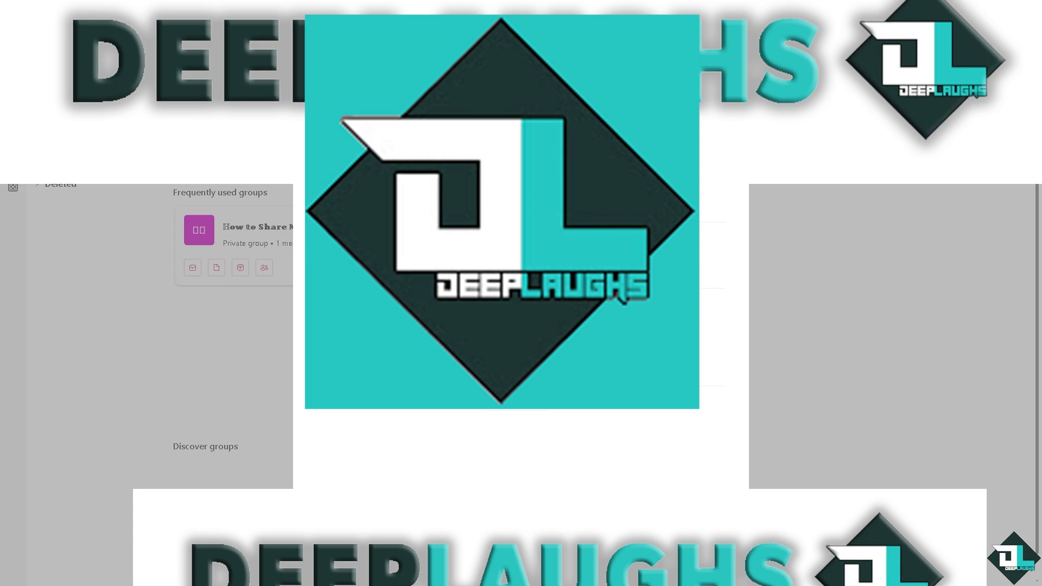
mouse_move(536, 413)
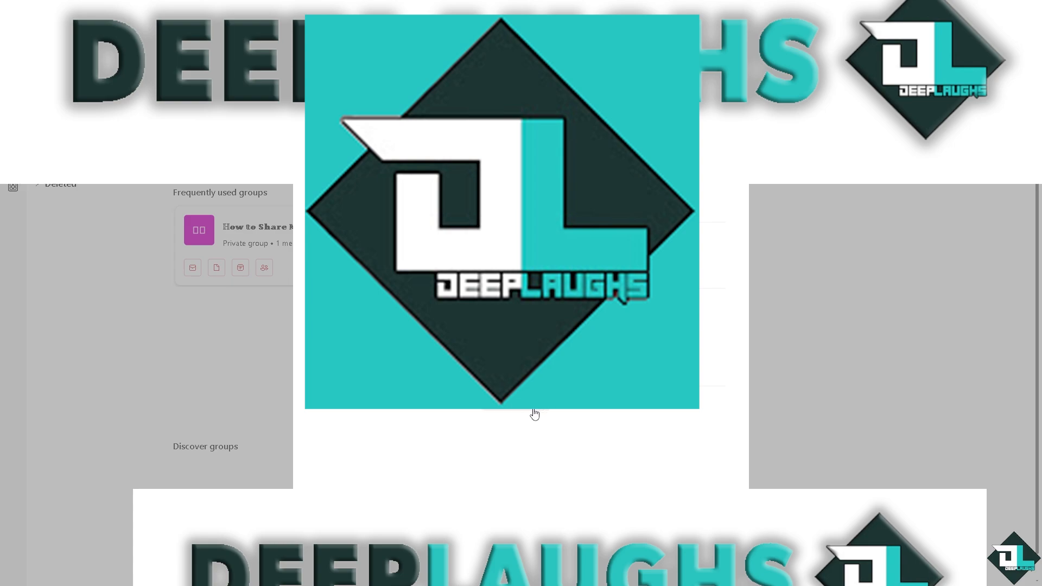
mouse_move(535, 412)
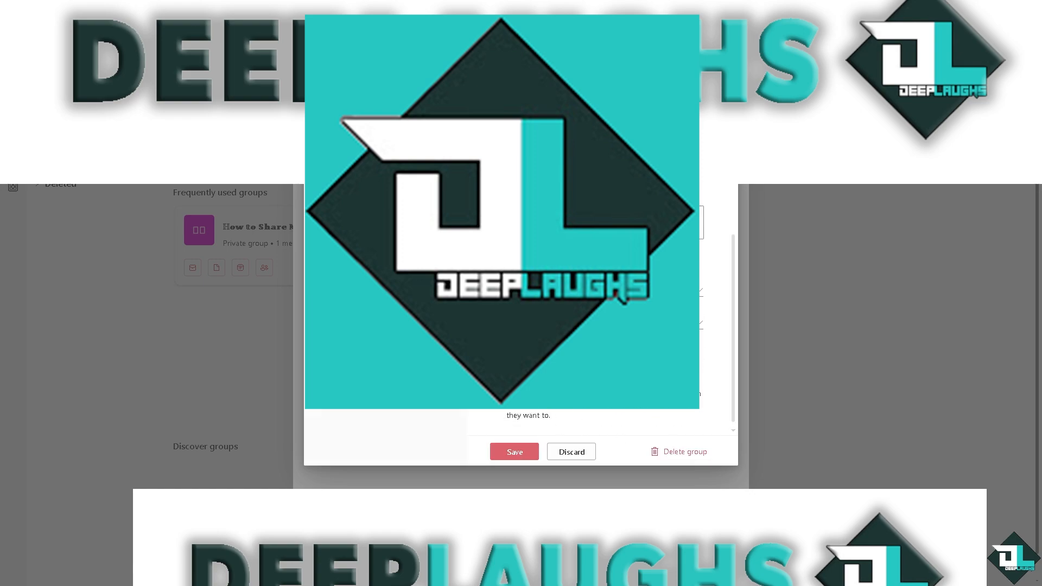
mouse_move(656, 429)
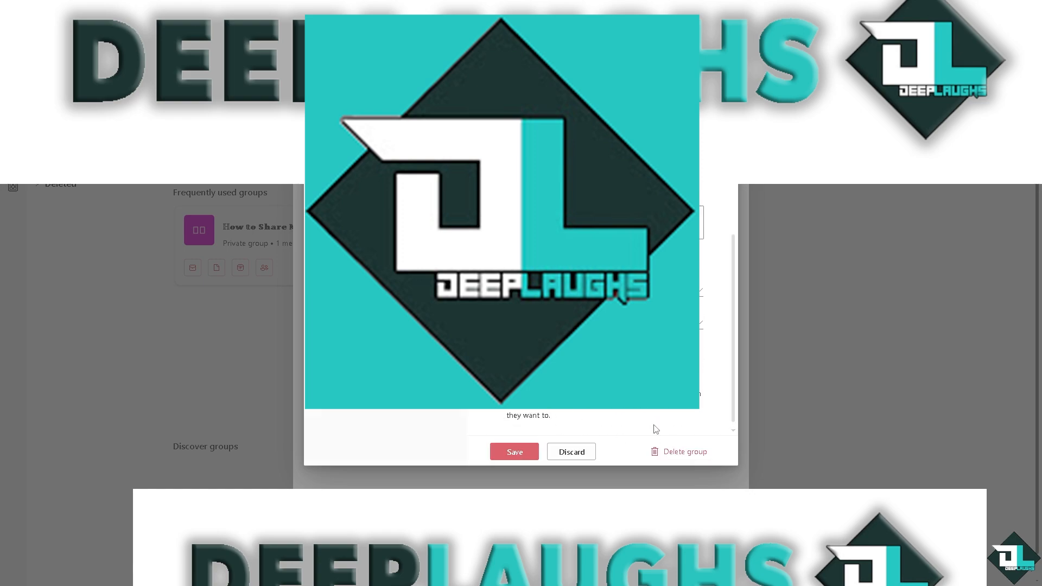
mouse_move(685, 459)
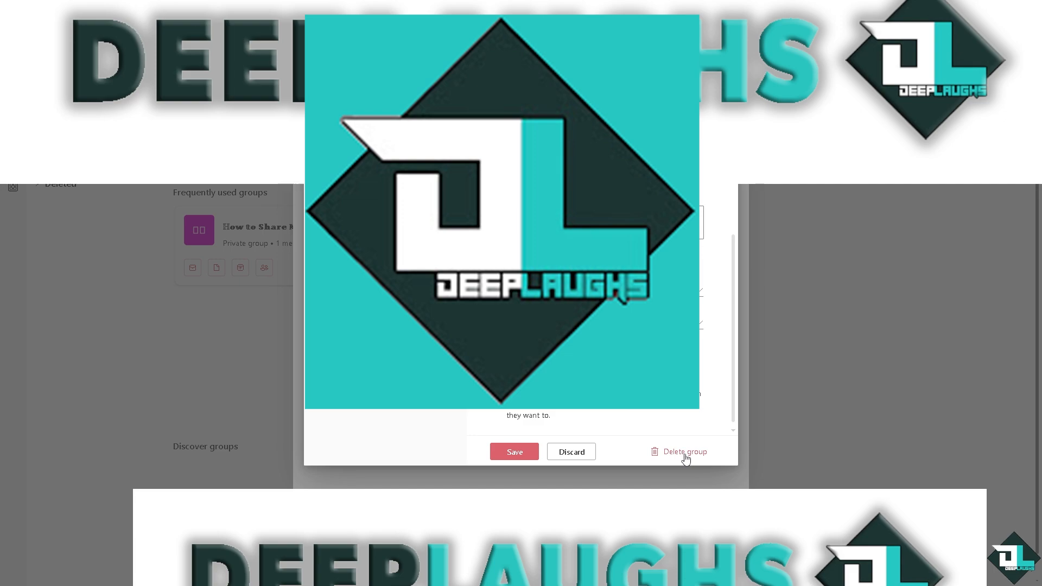
- Choose Delete group in the sharing plan group's settings dialog
left_click(685, 452)
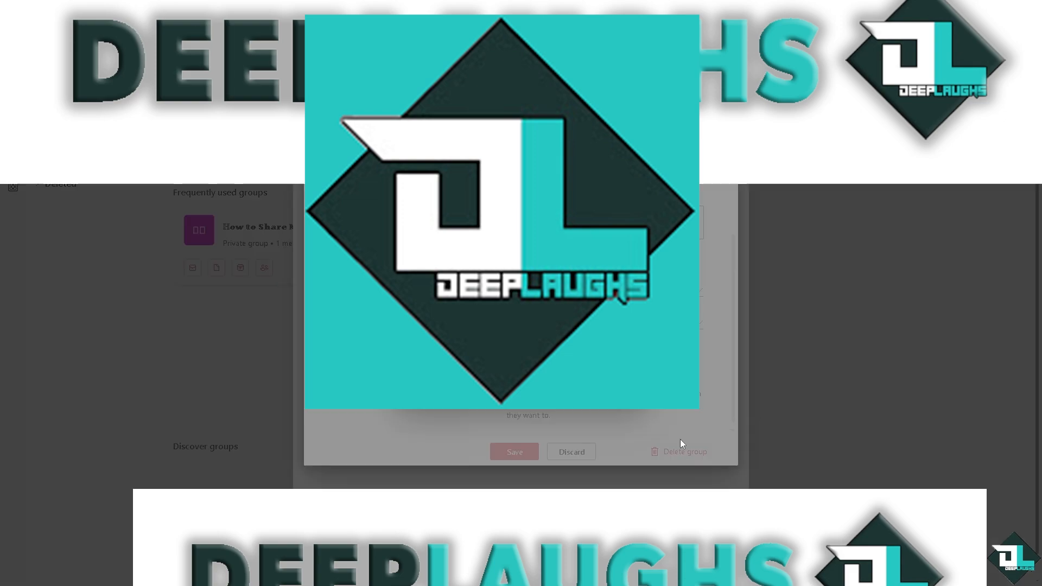
mouse_move(681, 444)
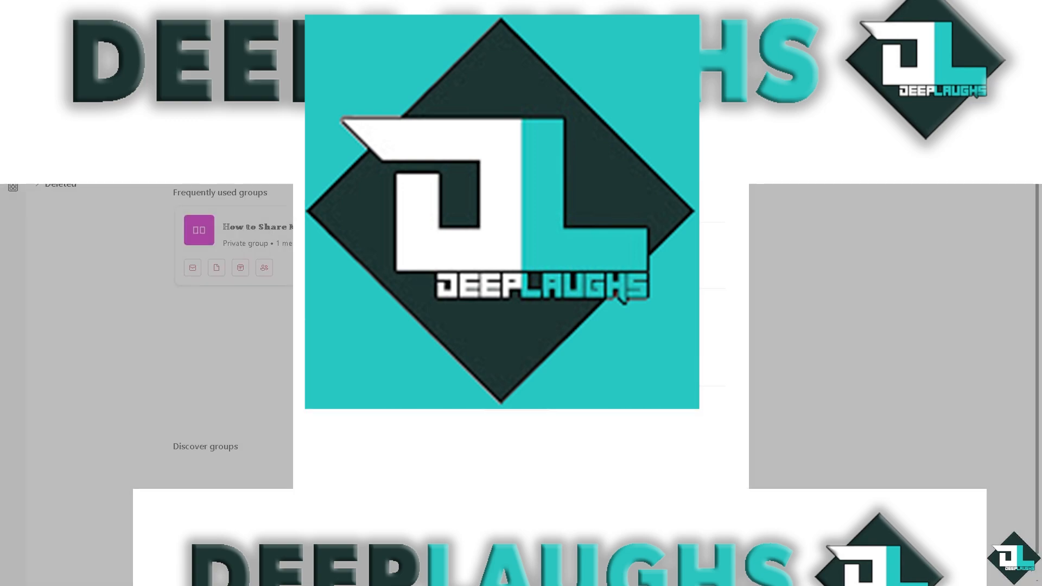
mouse_move(11, 460)
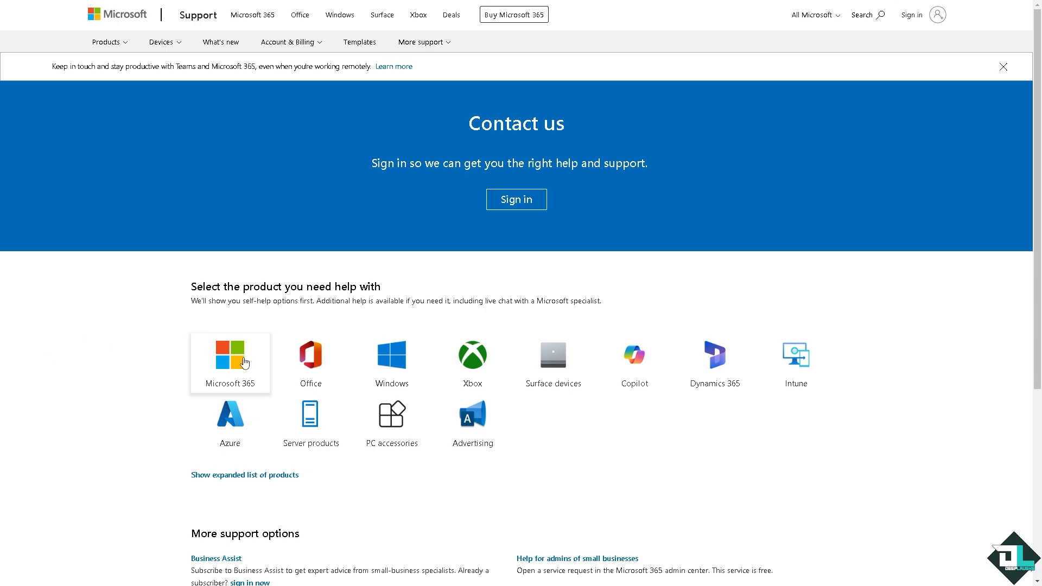
- Select the Microsoft 365 product tile to get Home or Business support options
left_click(229, 364)
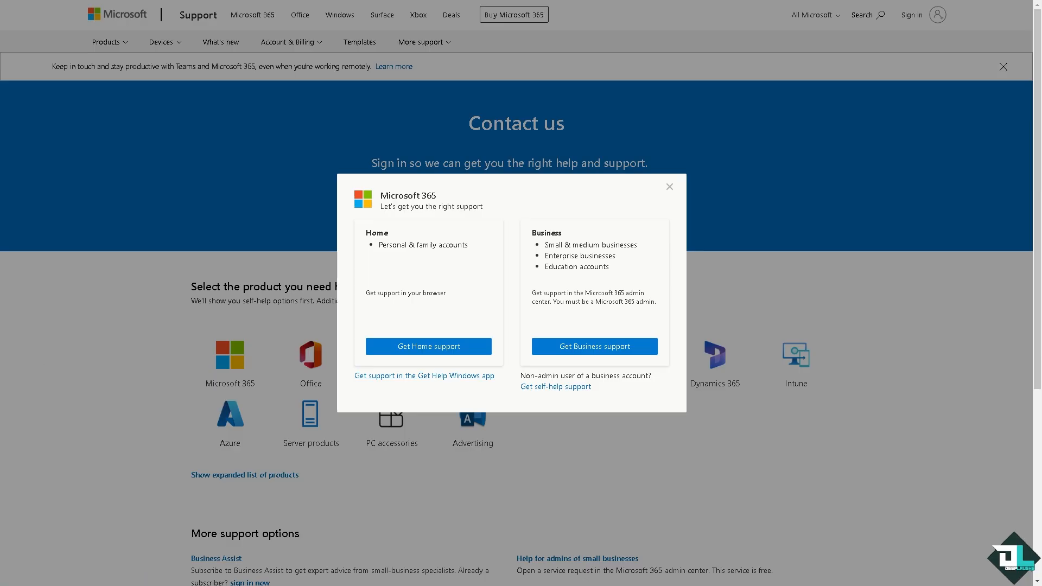
mouse_move(409, 307)
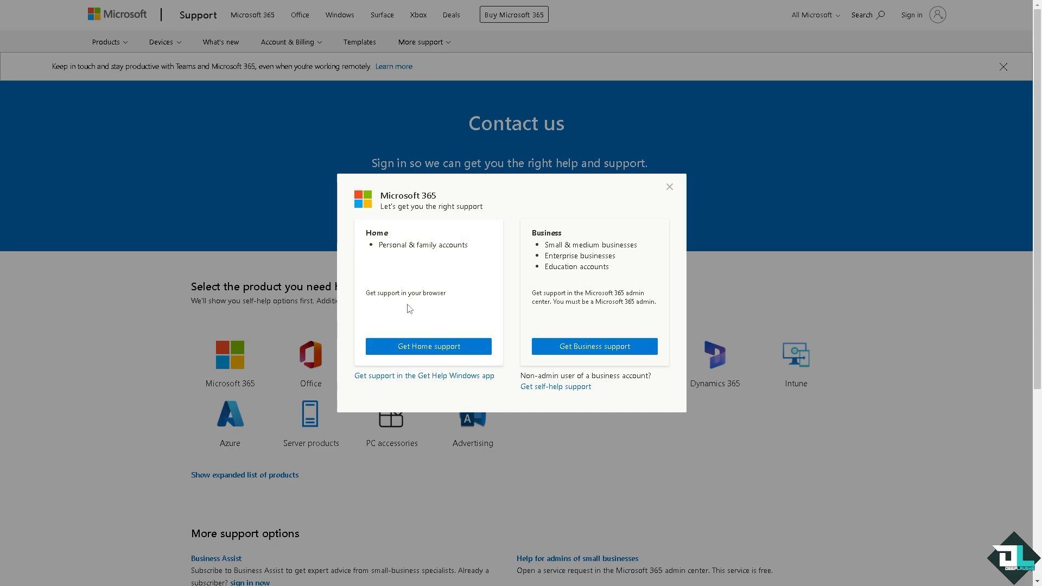
mouse_move(401, 276)
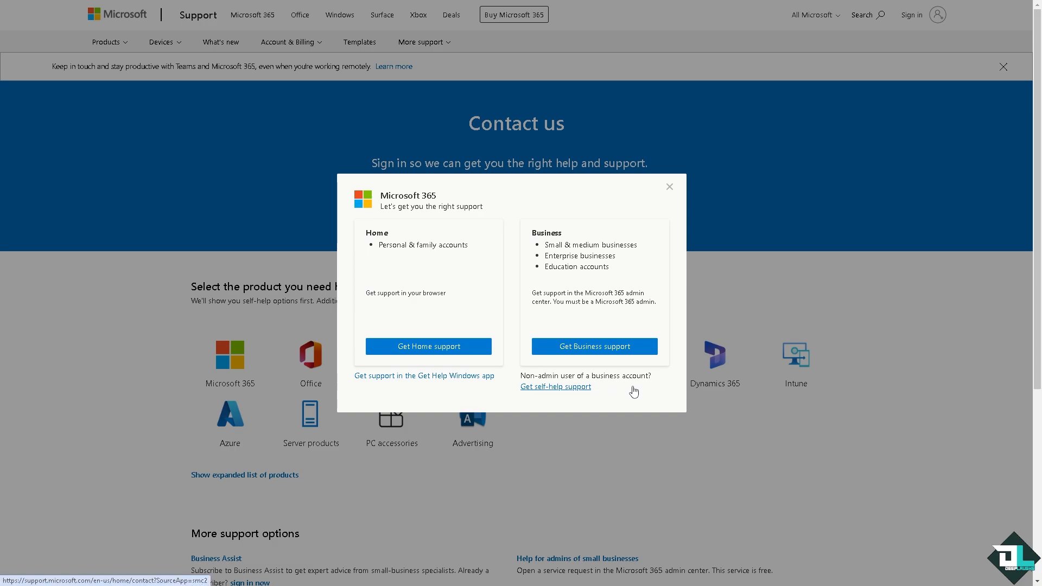
mouse_move(555, 403)
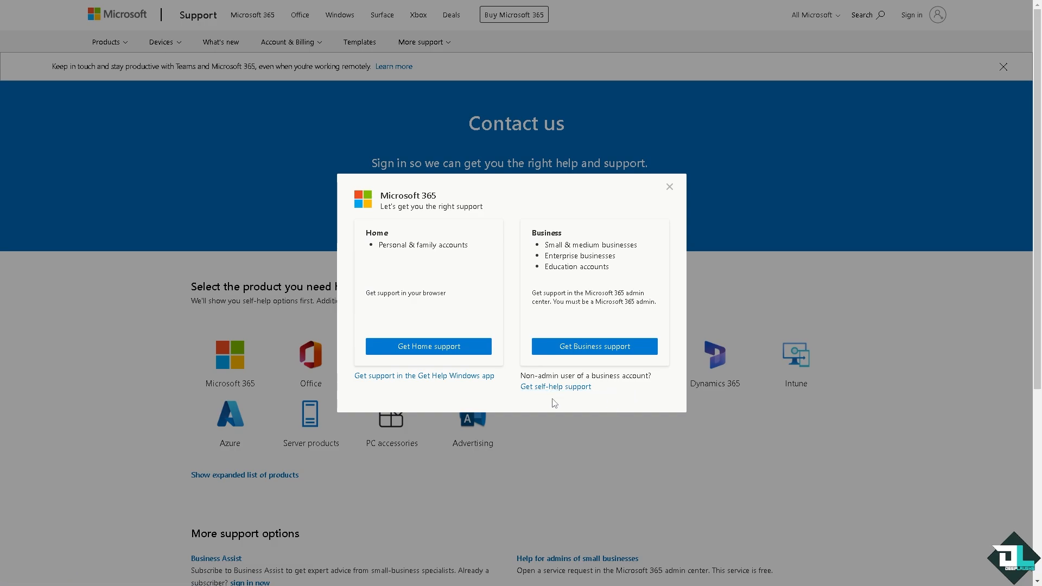
mouse_move(428, 346)
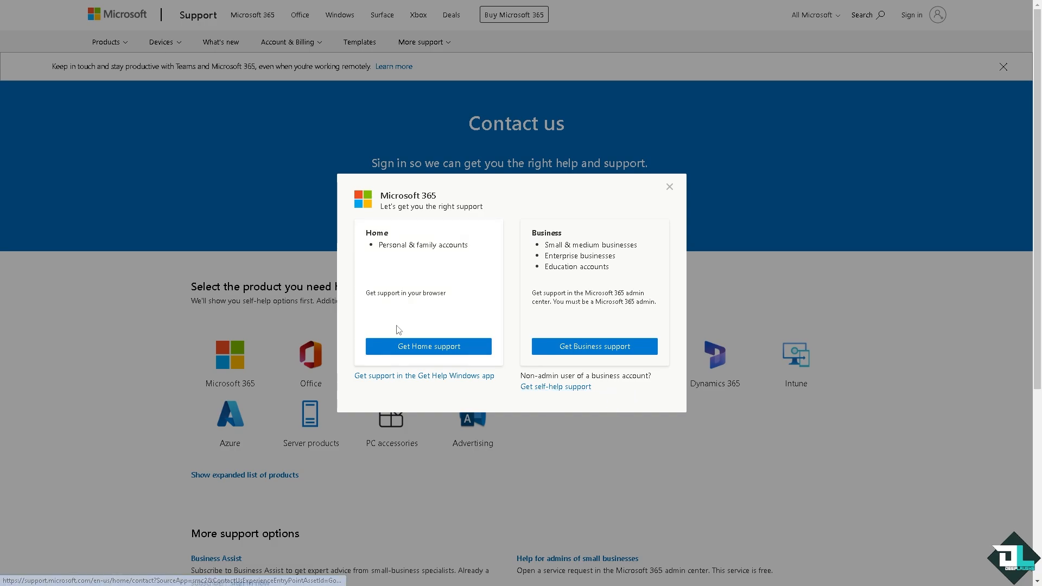